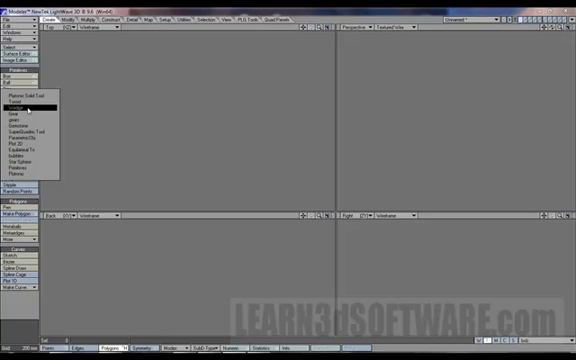
- Choose the Gear primitive to bring up the Make Gear settings dialog
click(33, 114)
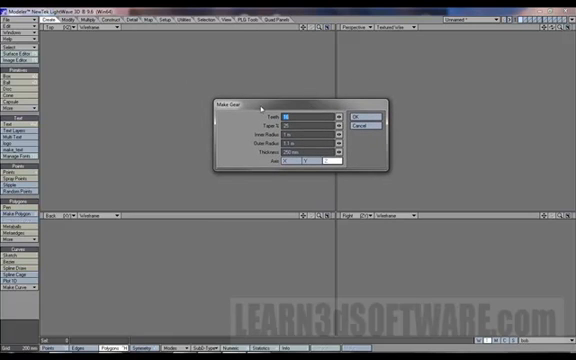
mouse_move(258, 109)
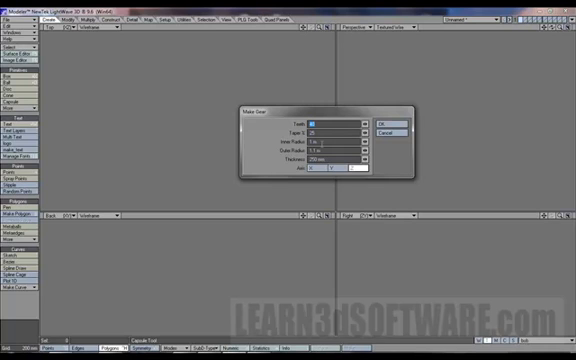
mouse_move(315, 122)
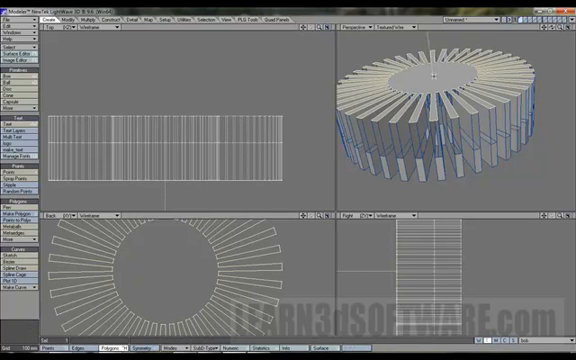
mouse_move(438, 78)
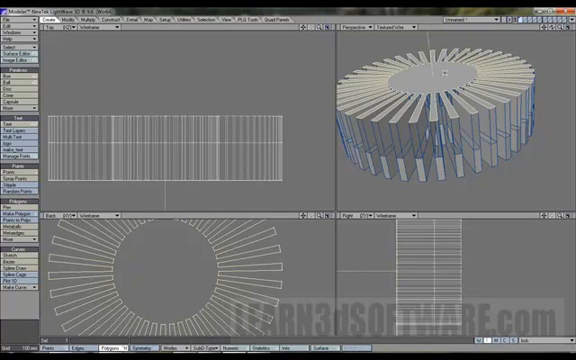